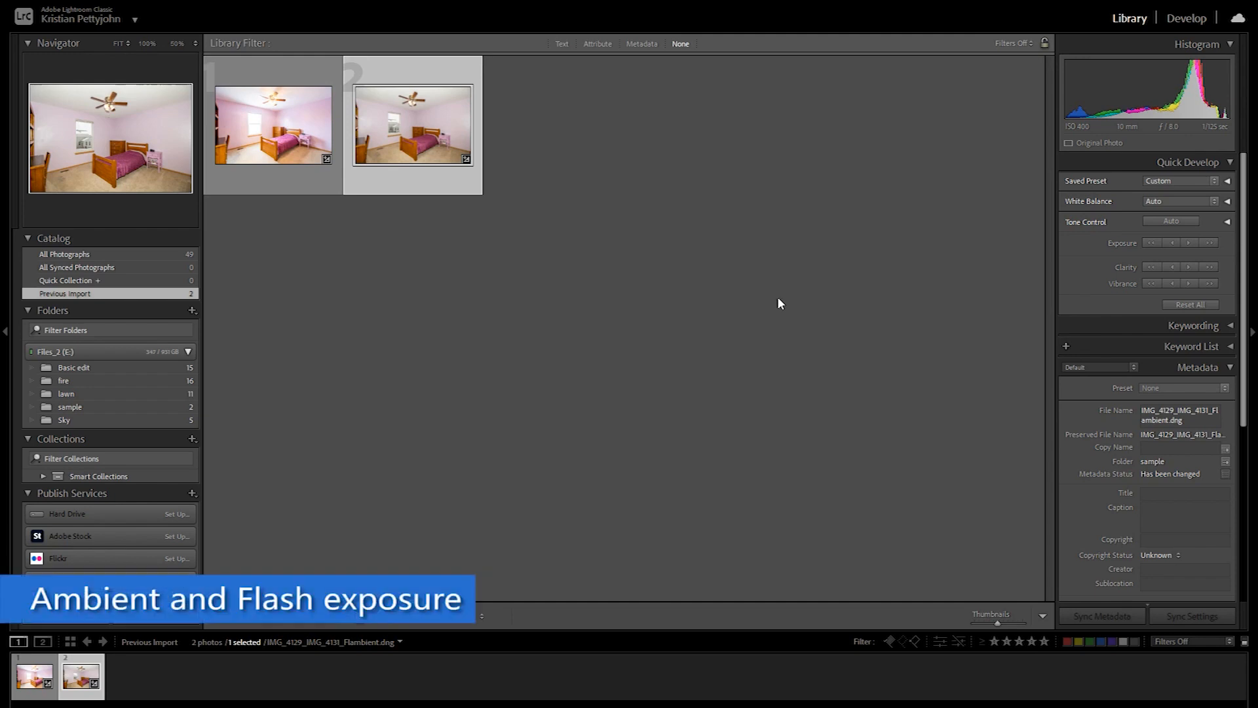
Switch to the Develop module and select the ambient bedroom photo in the filmstrip.
left_click(1188, 17)
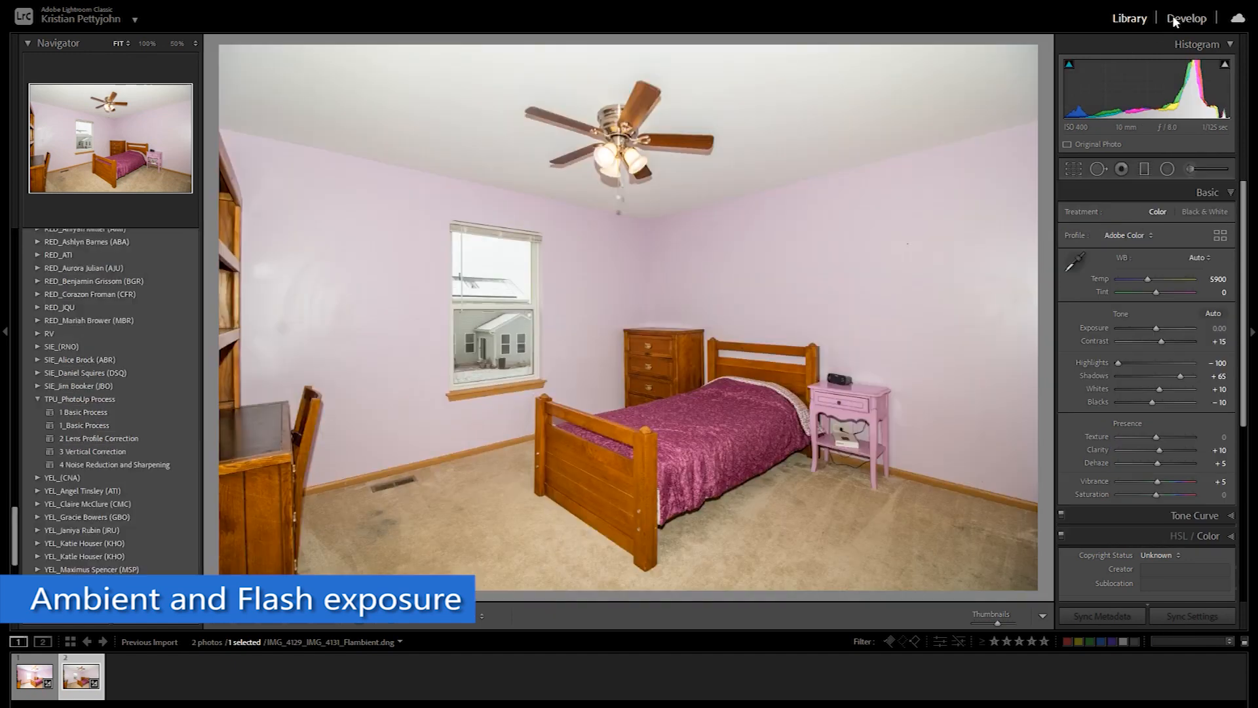
left_click(1187, 17)
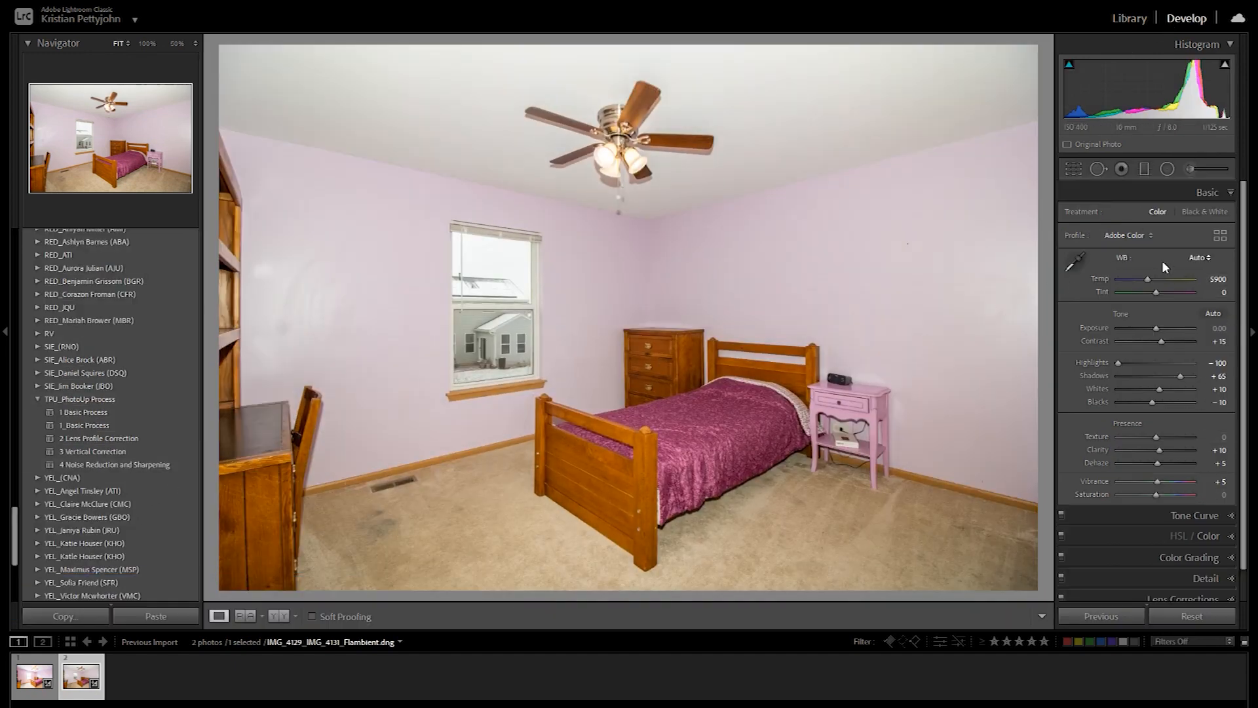
left_click(33, 677)
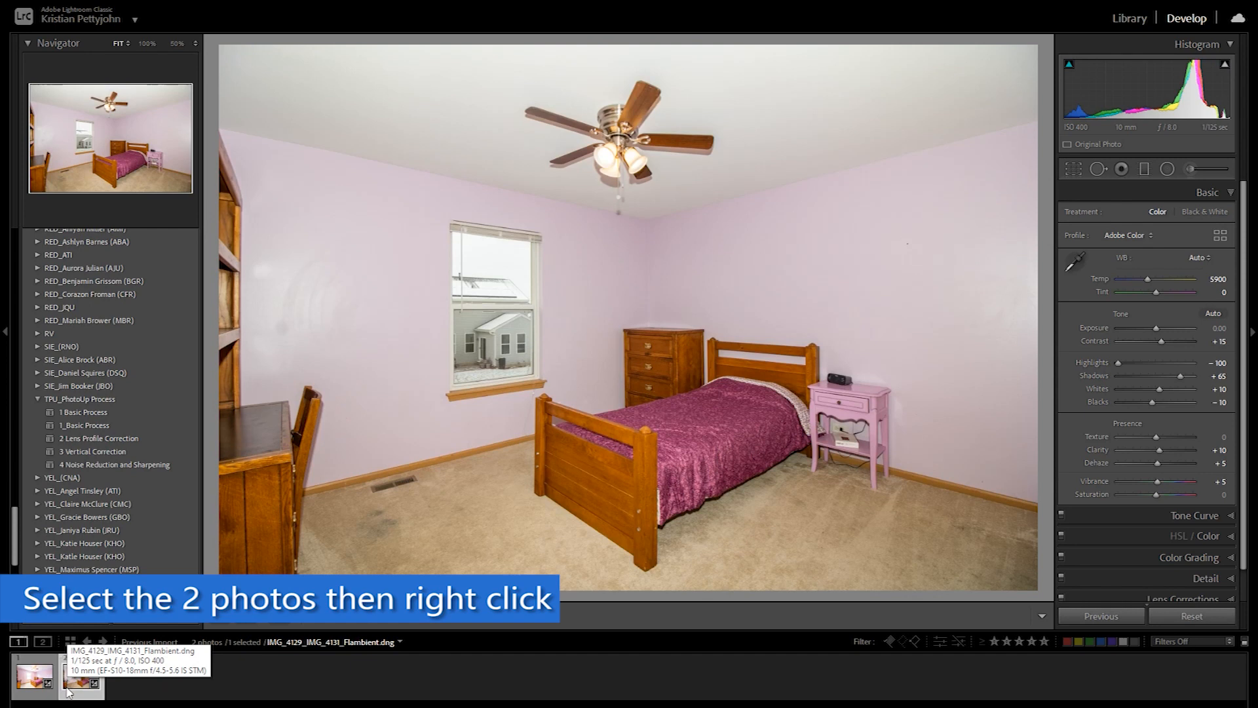
Select both bedroom exposures and send them via Edit In as layers in one Photoshop document.
left_click(34, 676)
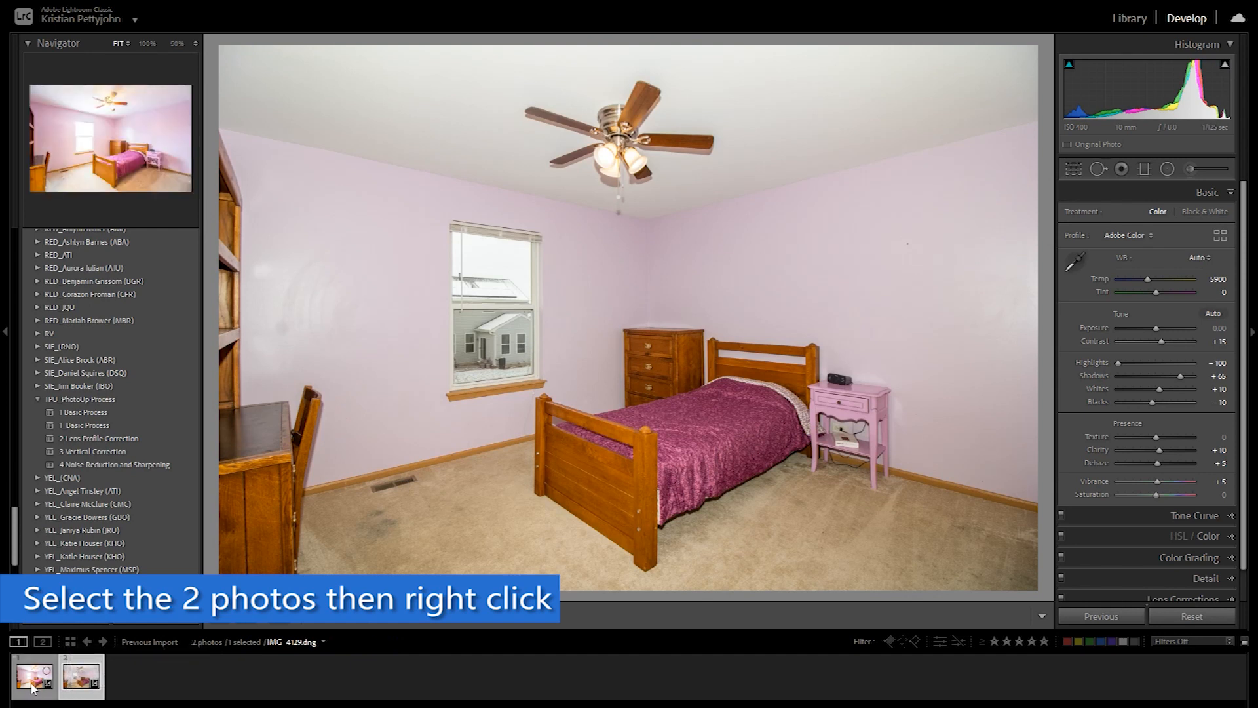
right_click(80, 676)
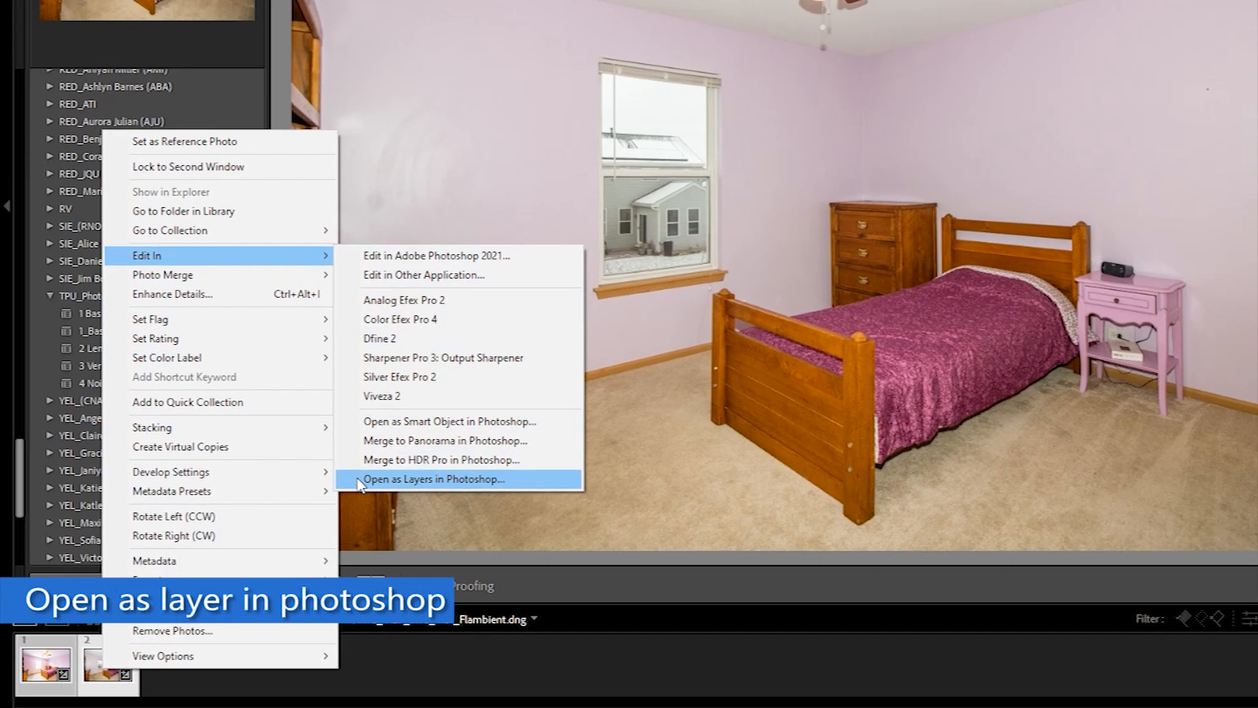
left_click(433, 479)
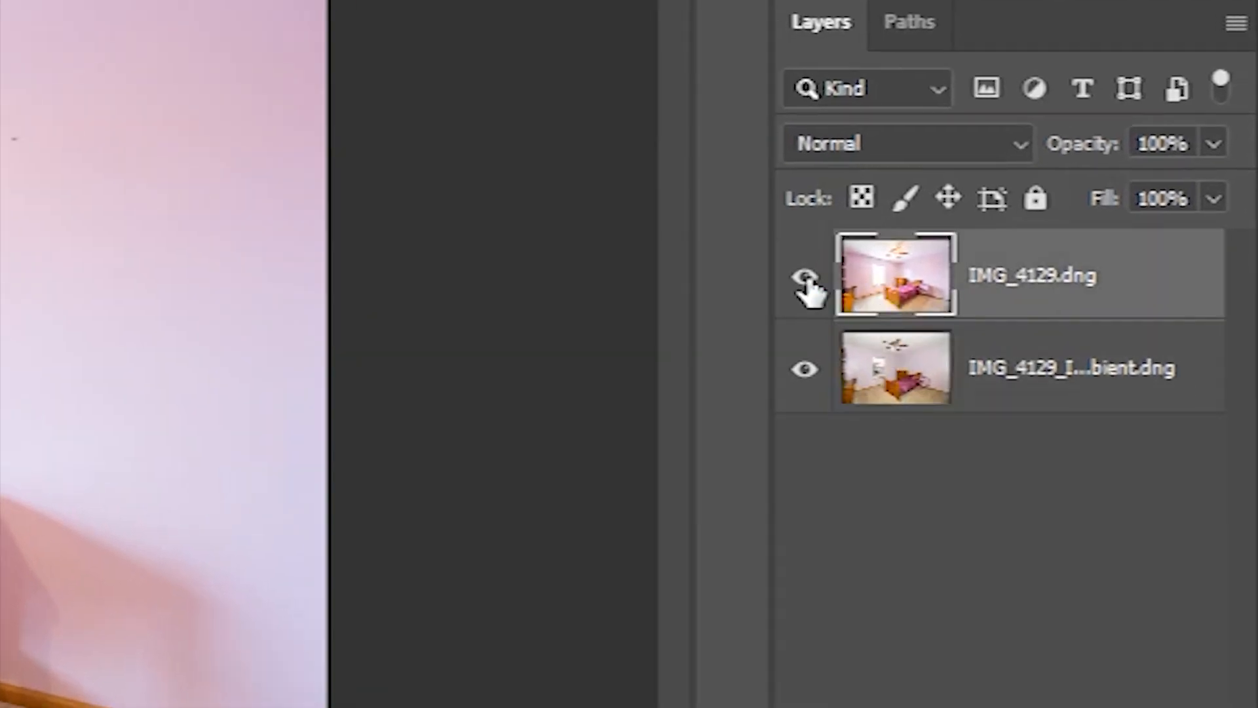
Rename the top layer 'ambient', set its blend mode to Luminosity and toggle it to compare.
double_click(1032, 275)
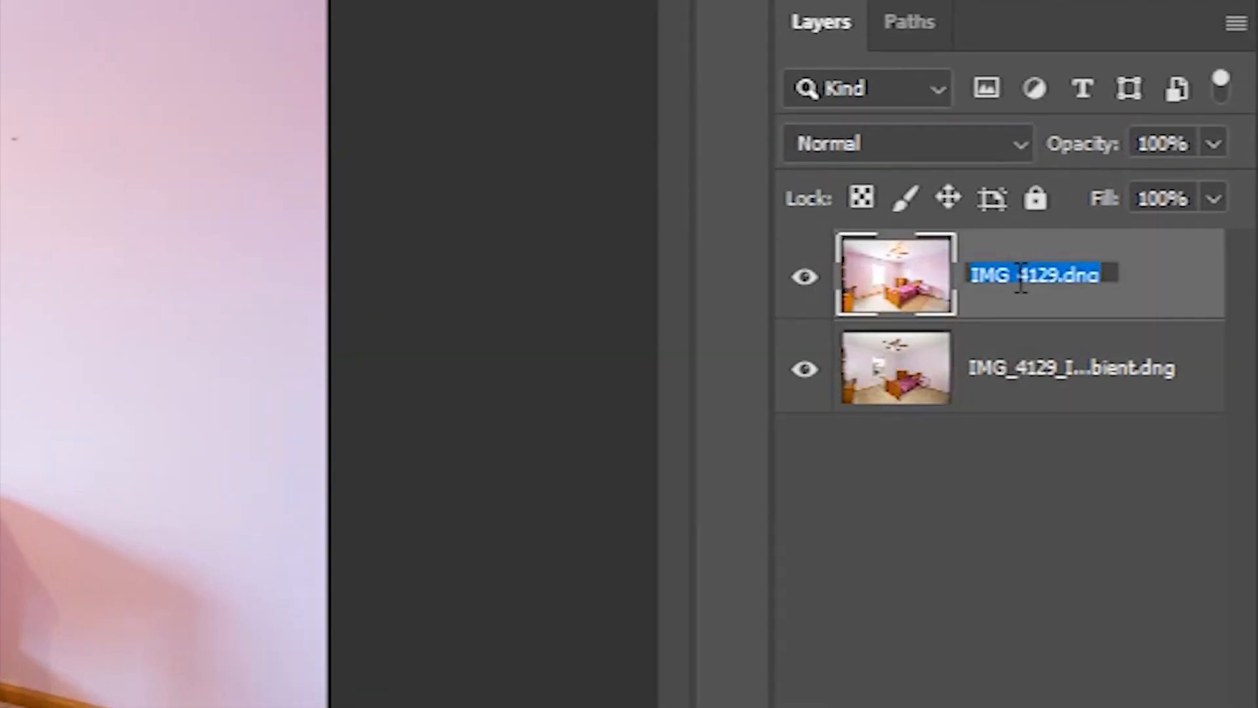
type("ambient")
left_click(1094, 368)
type("flash")
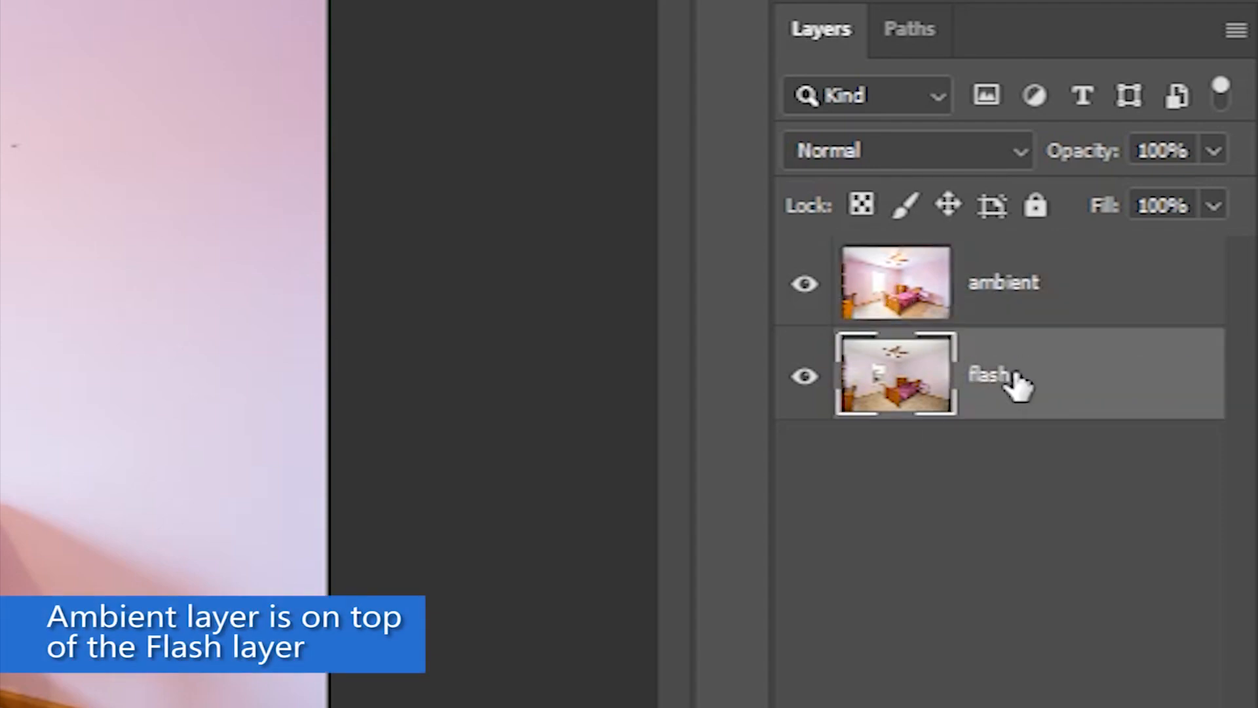
left_click(907, 149)
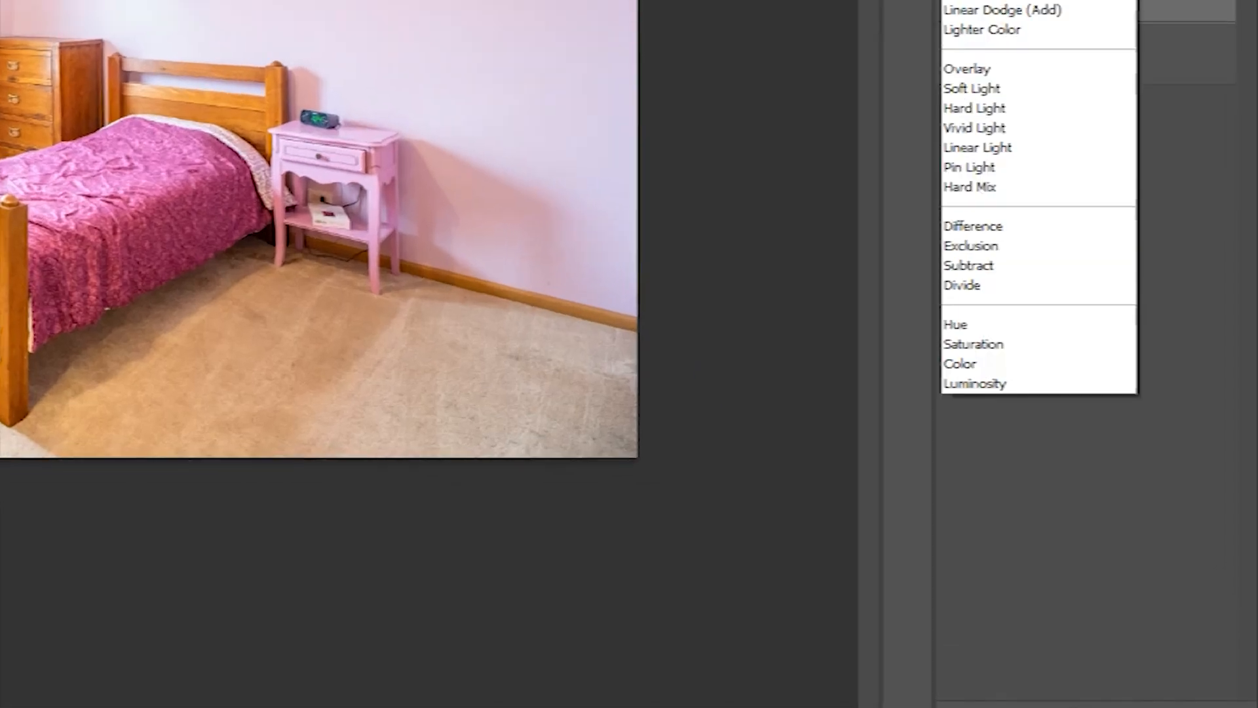
left_click(974, 383)
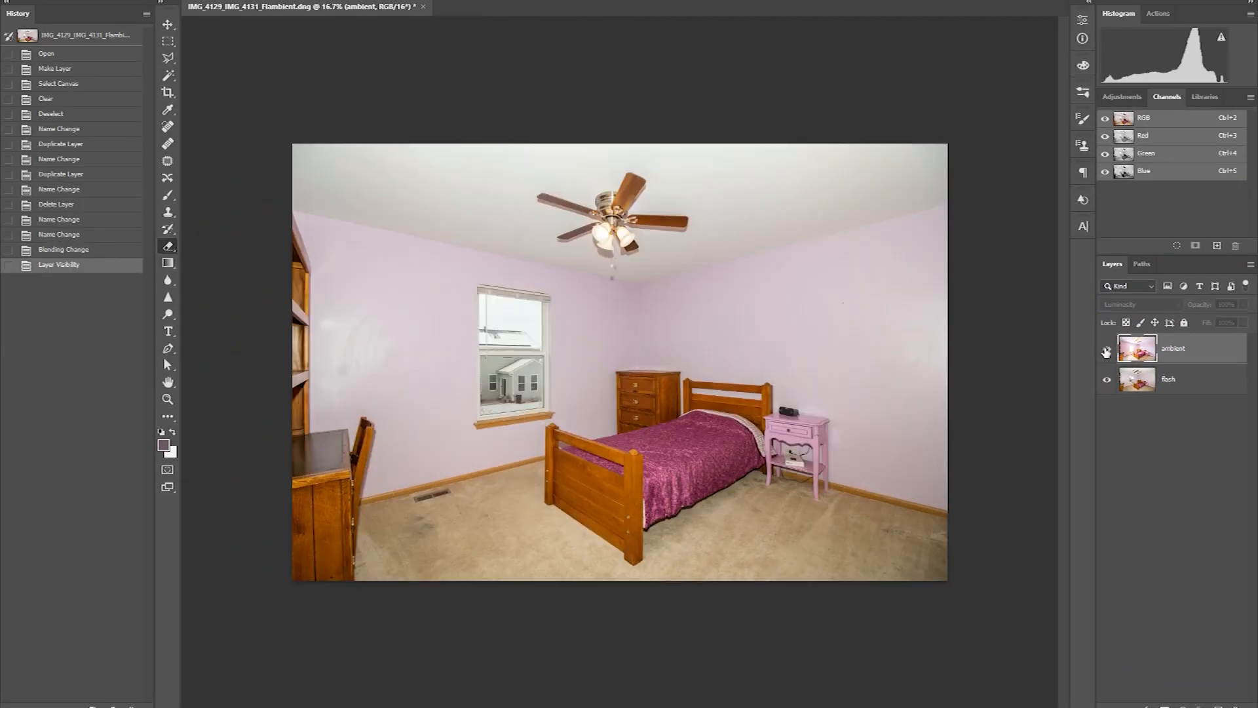
left_click(1139, 304)
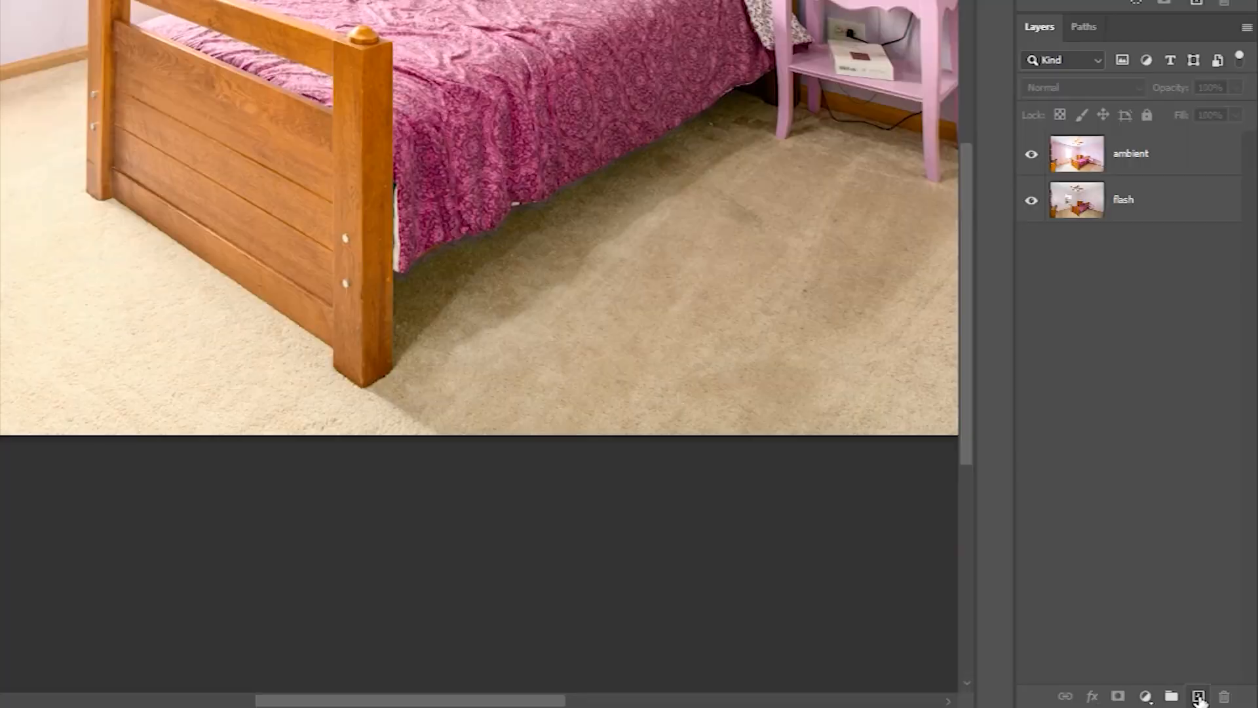
Add a blank Layer 1 on top blending by Color and pick up the Brush tool.
left_click(1198, 696)
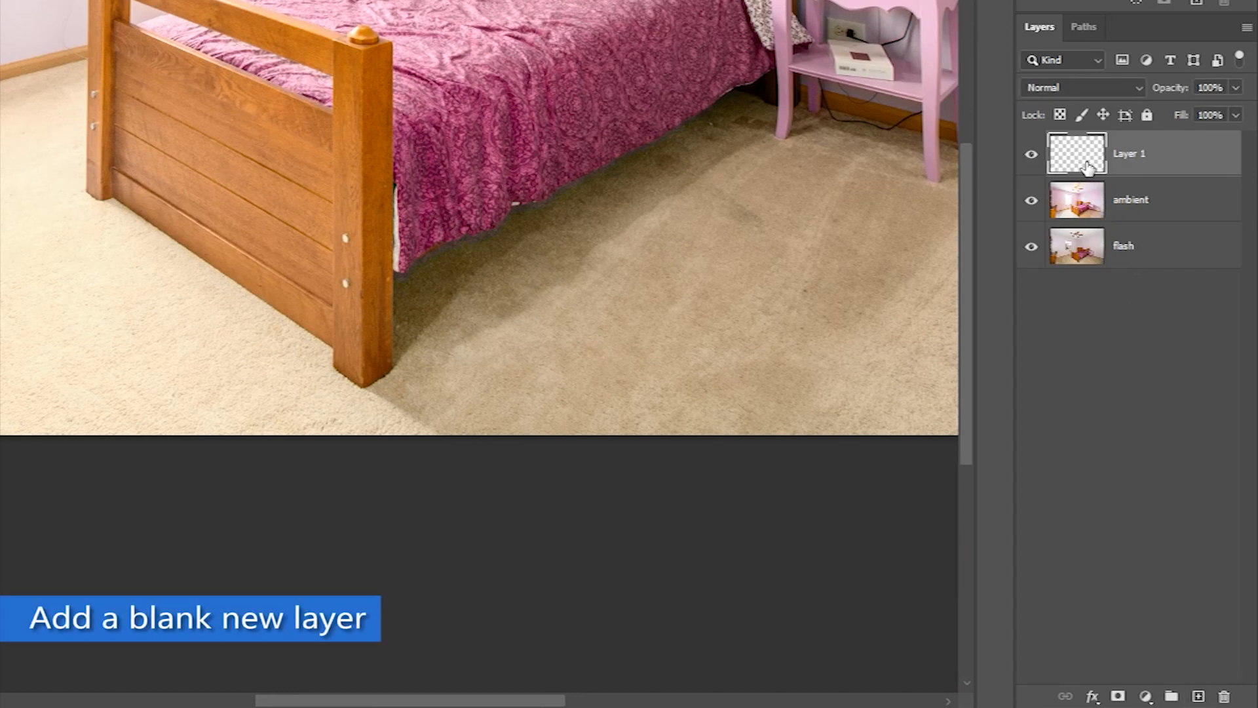
left_click(1081, 87)
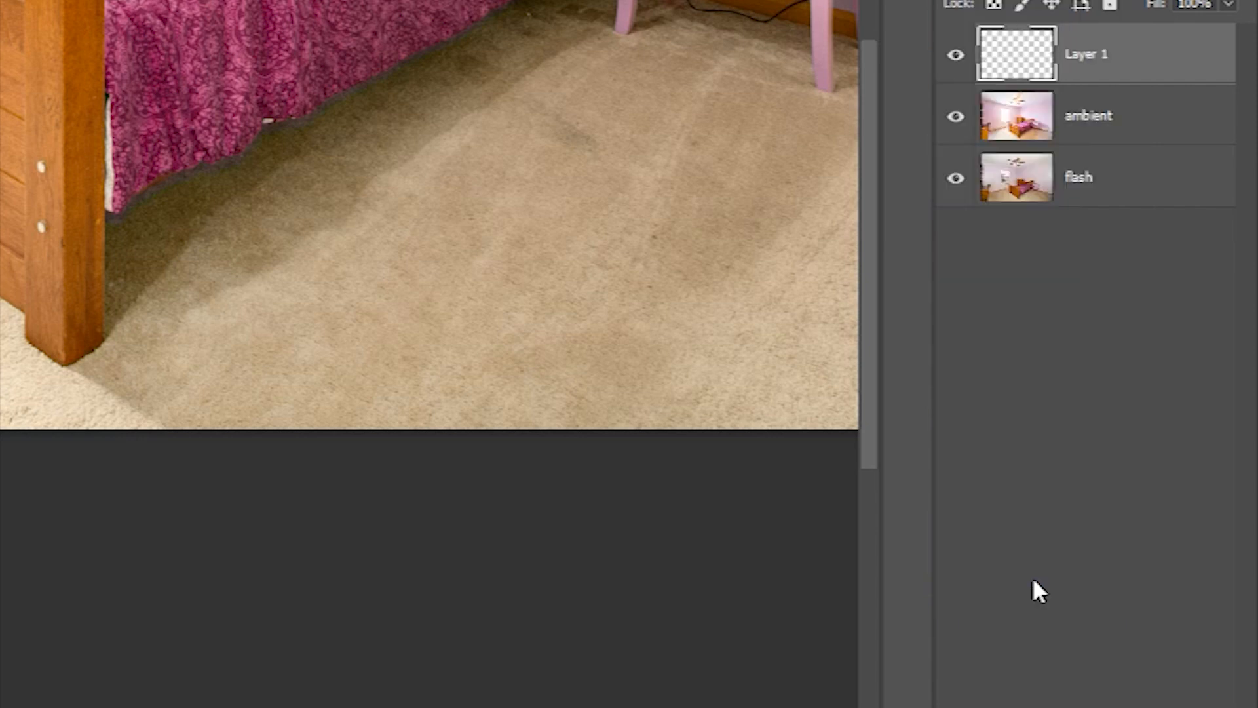
left_click(1139, 305)
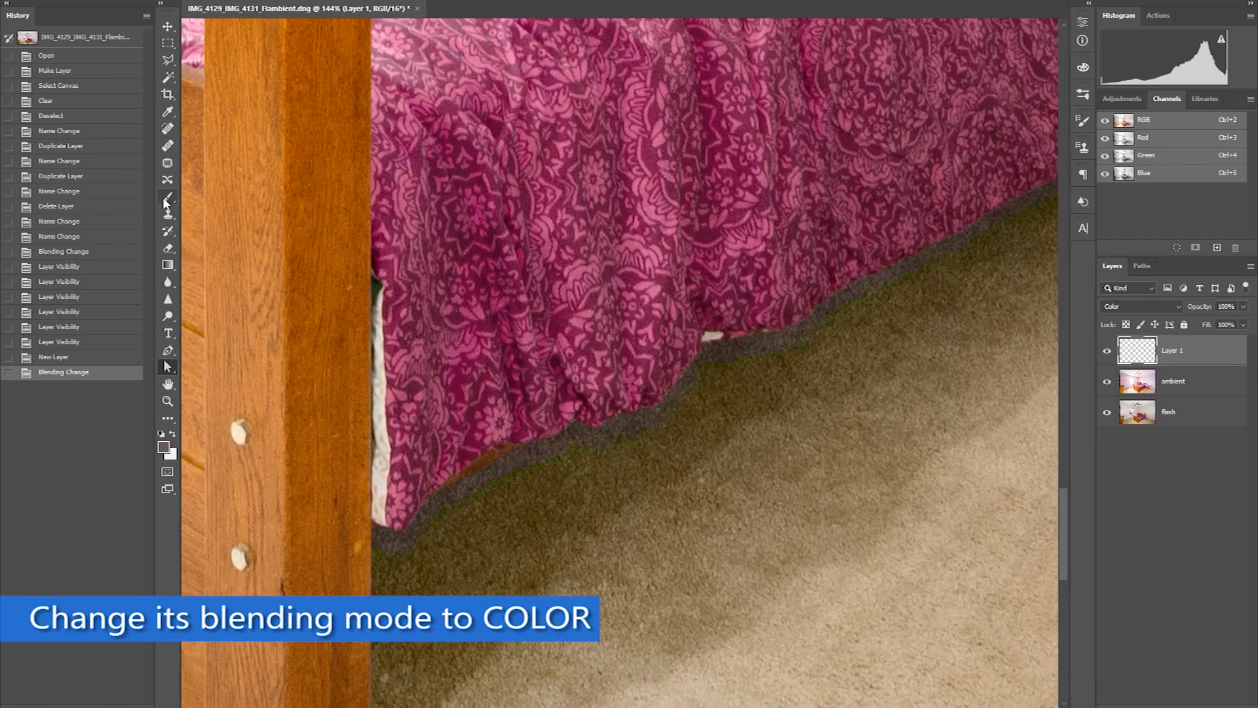
mouse_move(169, 198)
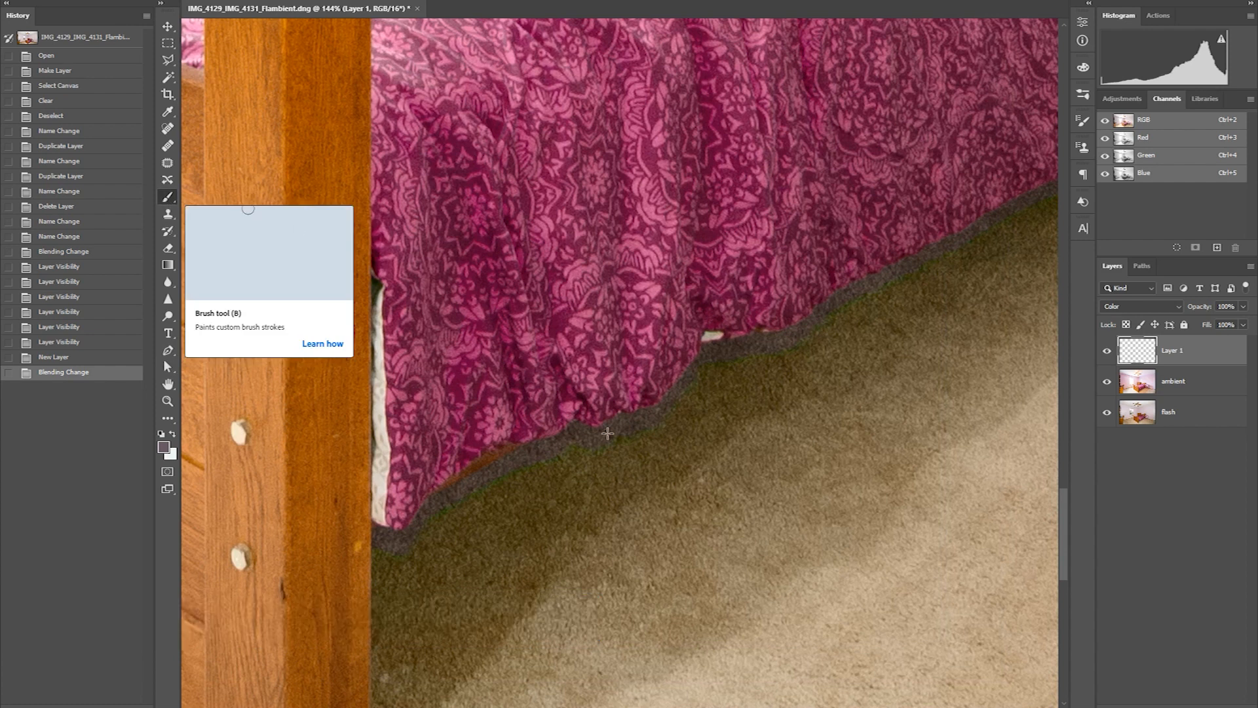
key("b")
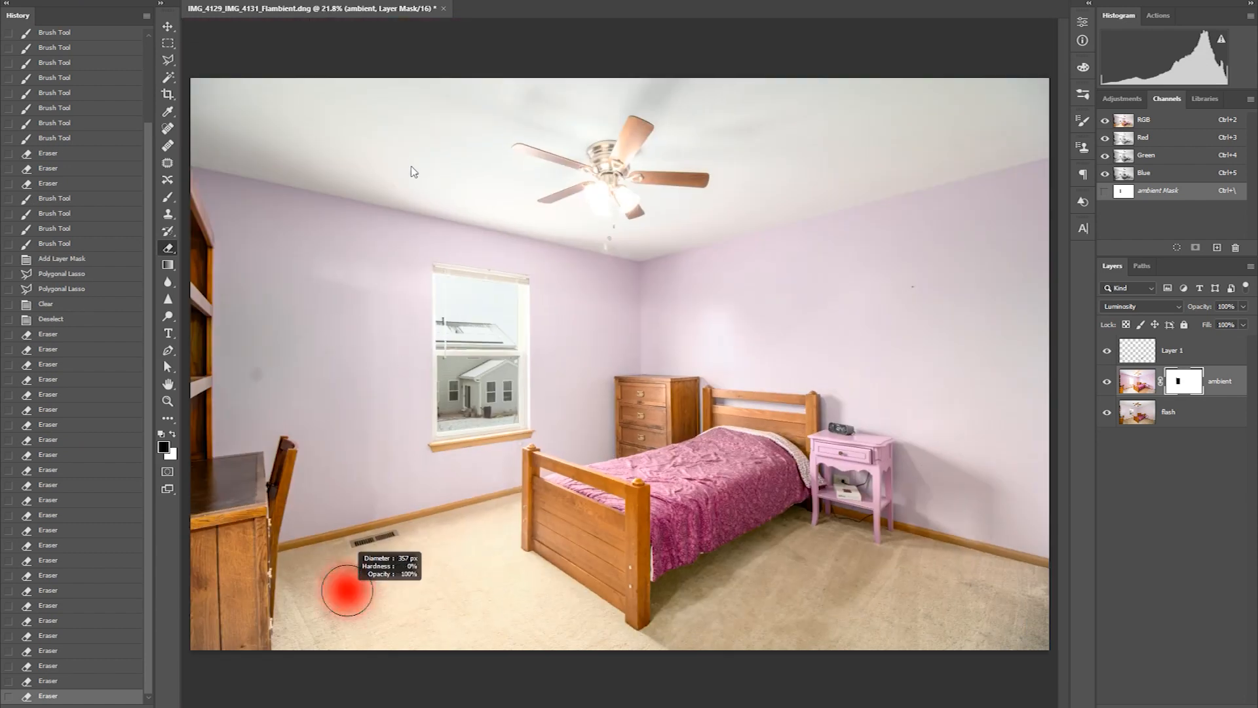
mouse_move(533, 642)
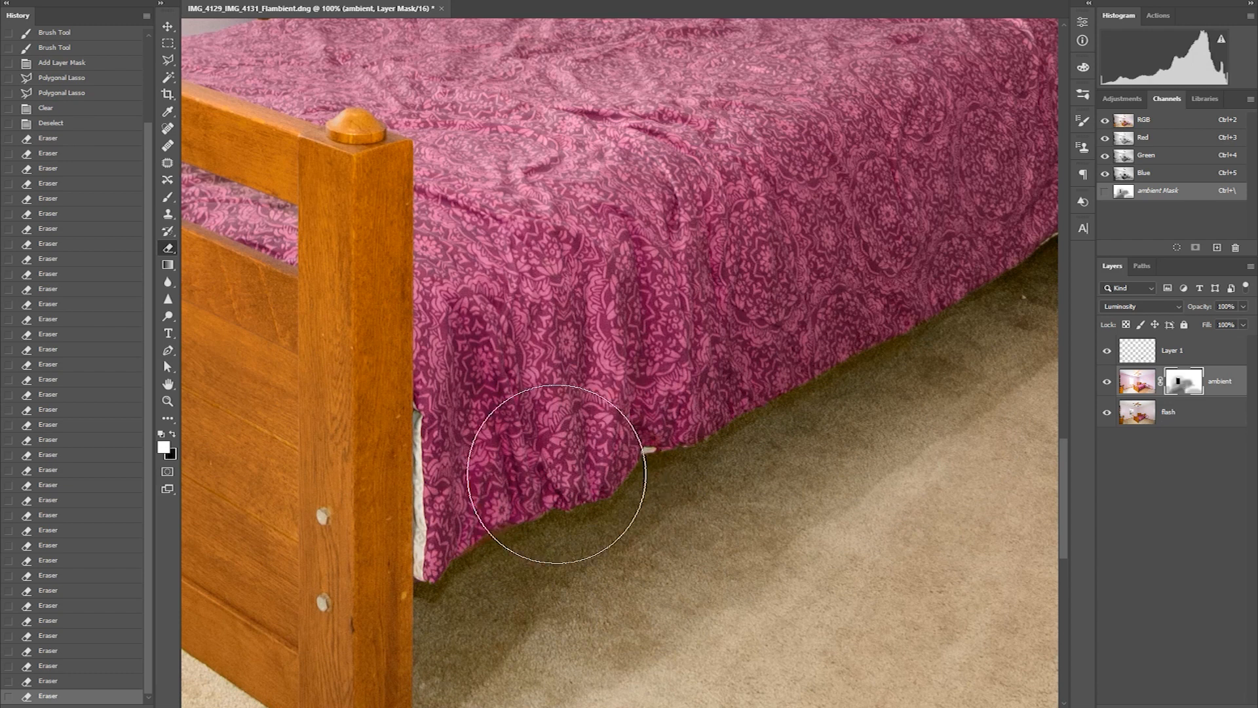
Paint the ambient layer mask along the bedspread's lower edge and bed post corner.
left_click_drag(553, 481, 459, 593)
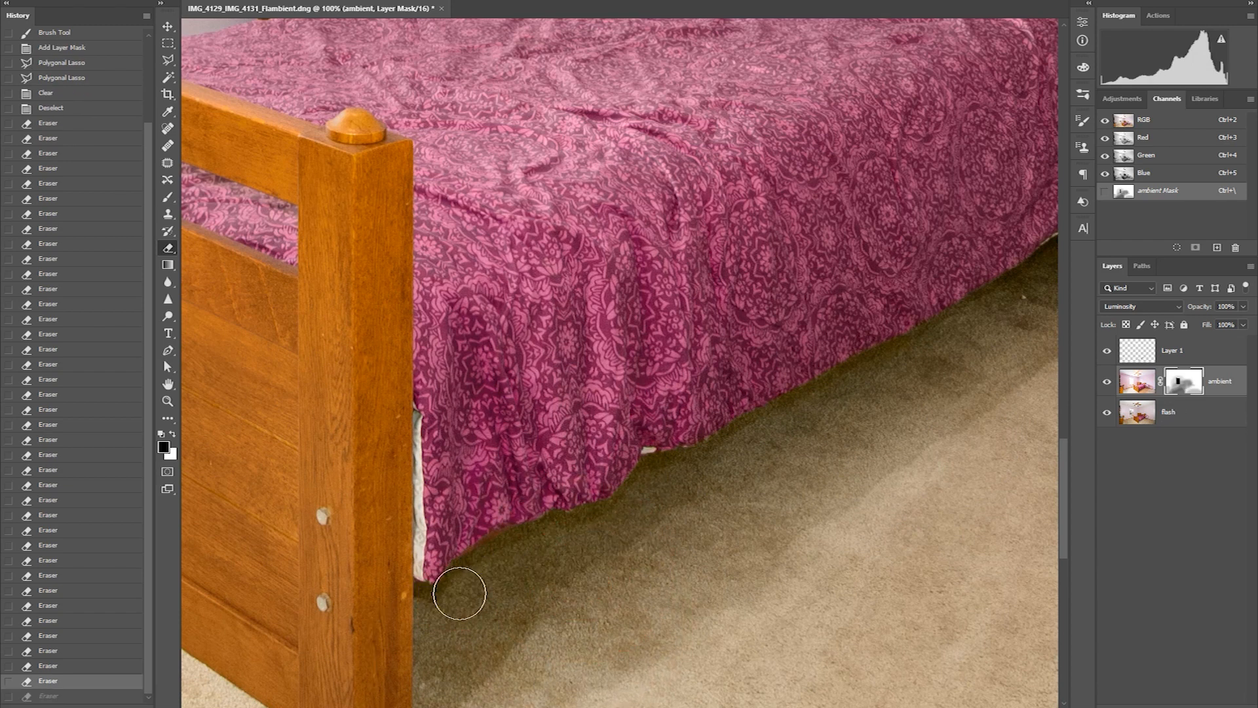
left_click_drag(459, 593, 468, 631)
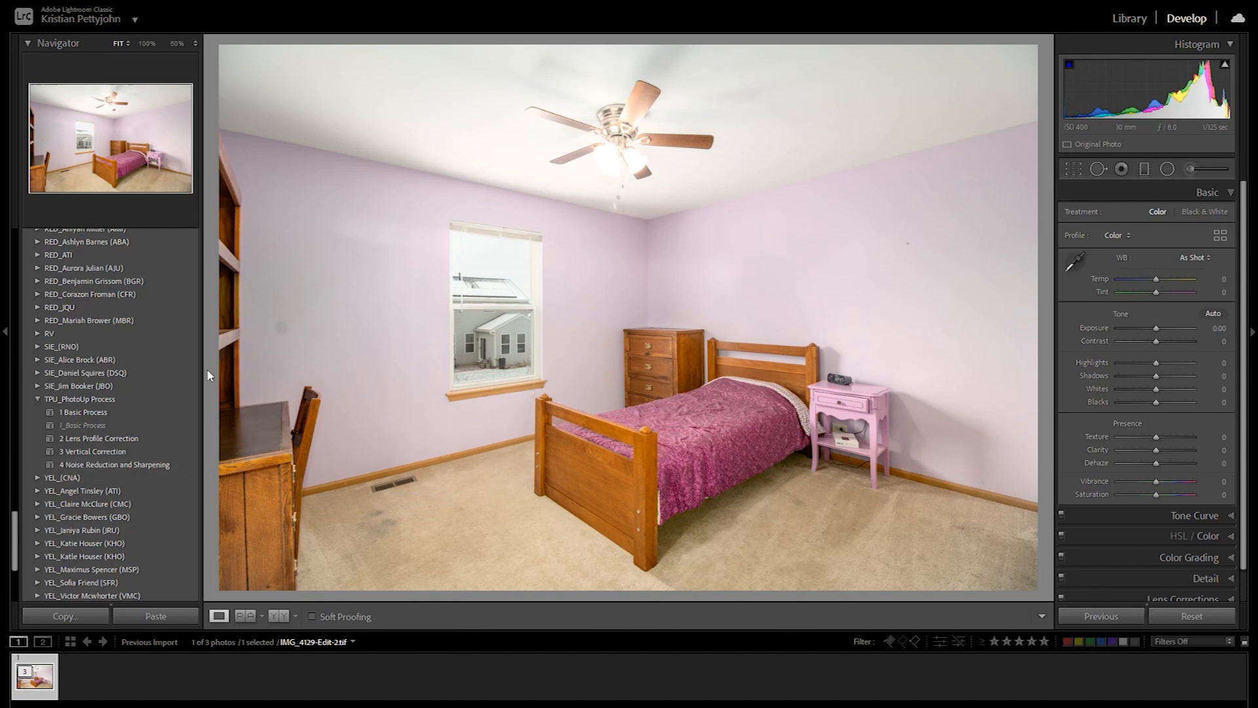
Start Spot Removal with Visualize Spots on and heal a blemish on the left wall.
left_click(1098, 169)
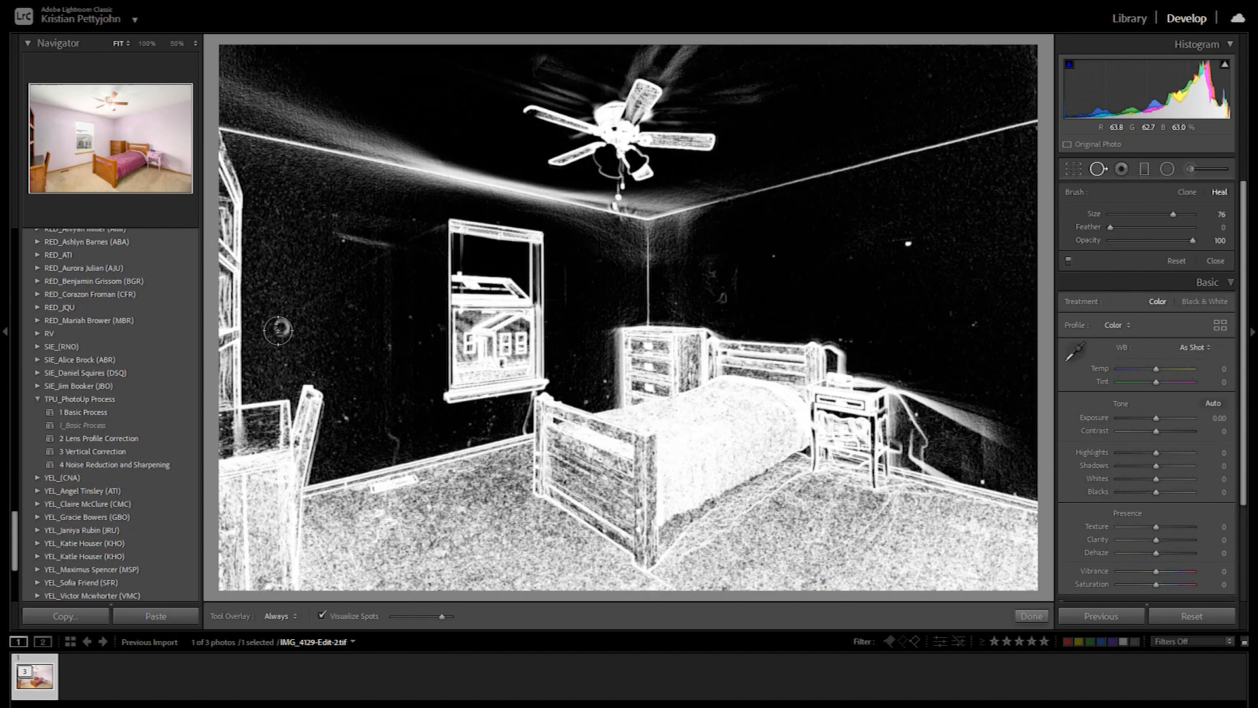
left_click(277, 329)
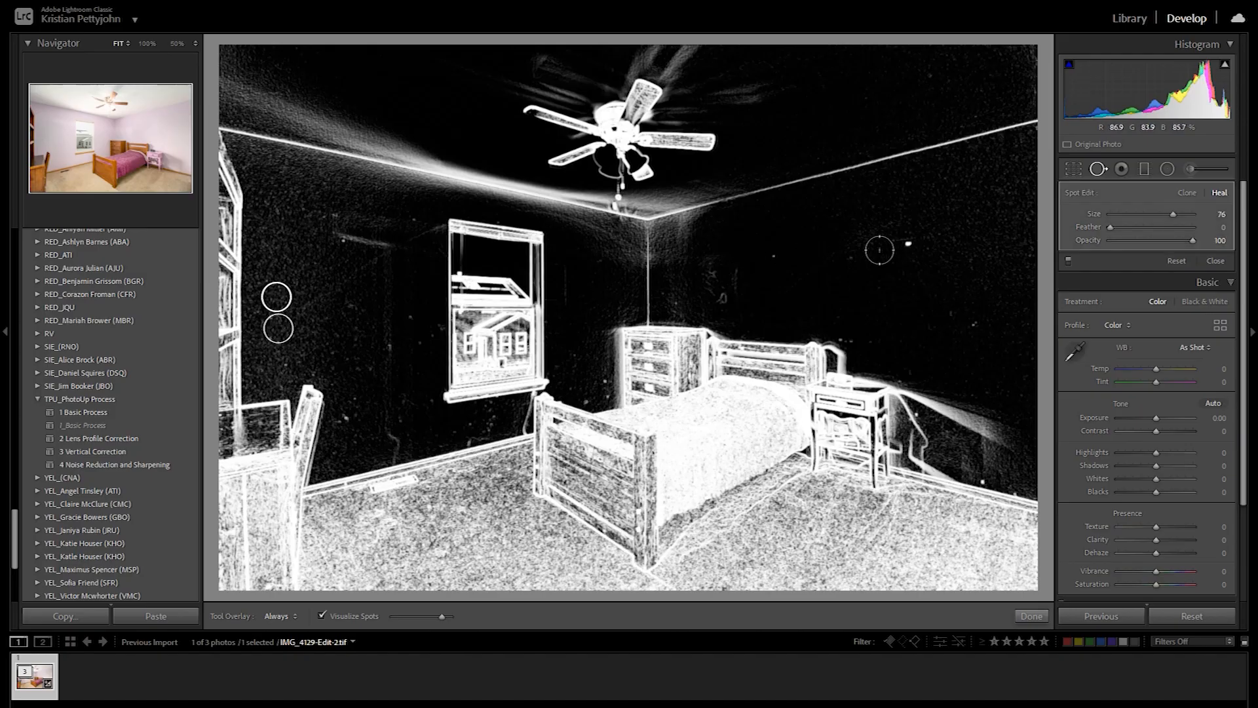